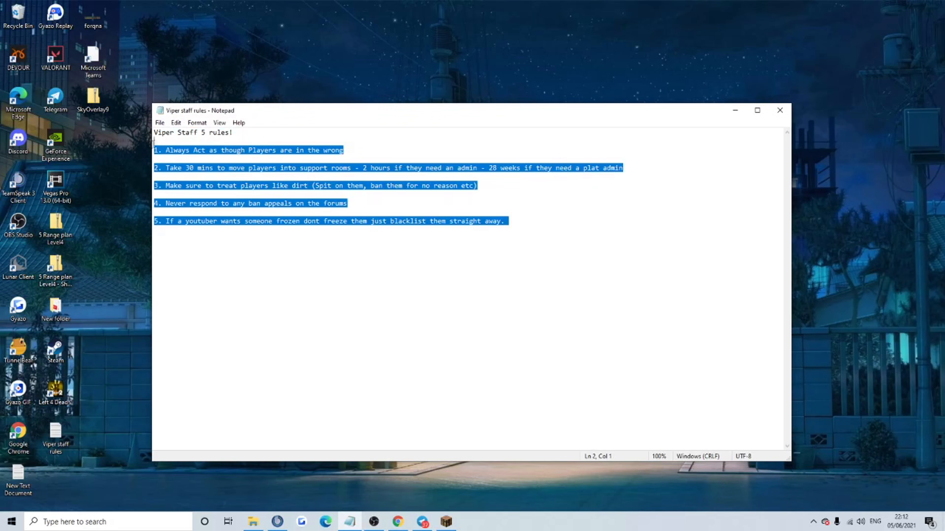
- Highlight rule 2 about moving players into support rooms in the staff rules, then clear the highlight
{"action": "left_click", "coordinate": [625, 239]}
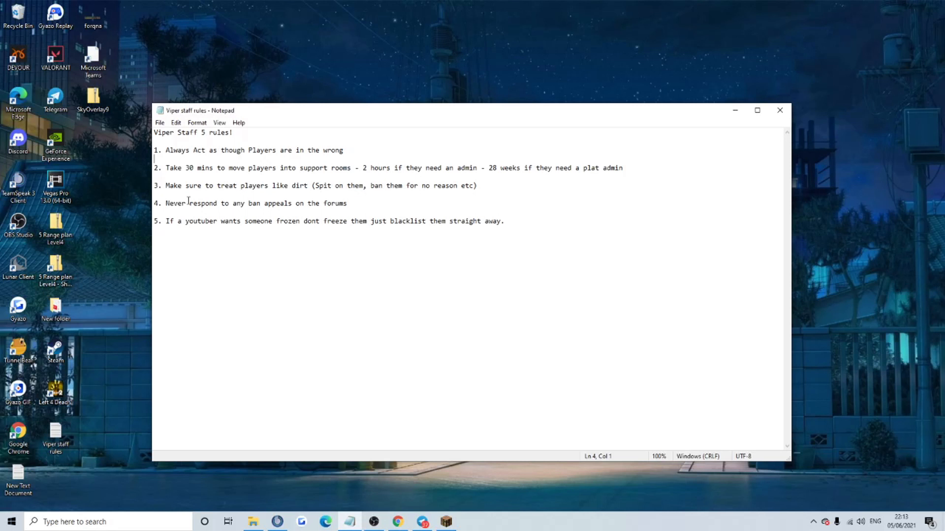
{"action": "left_click_drag", "start_coordinate": [155, 167], "coordinate": [179, 167]}
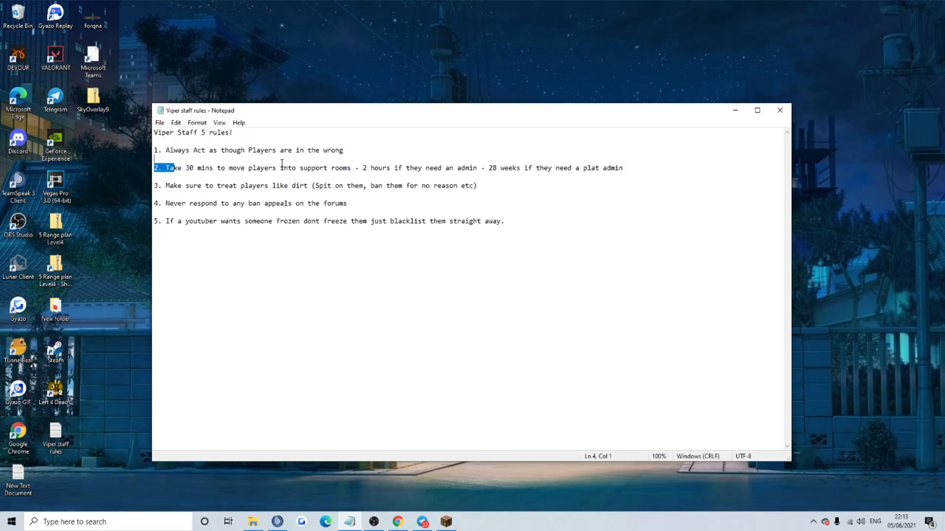
{"action": "left_click_drag", "start_coordinate": [175, 168], "coordinate": [351, 167]}
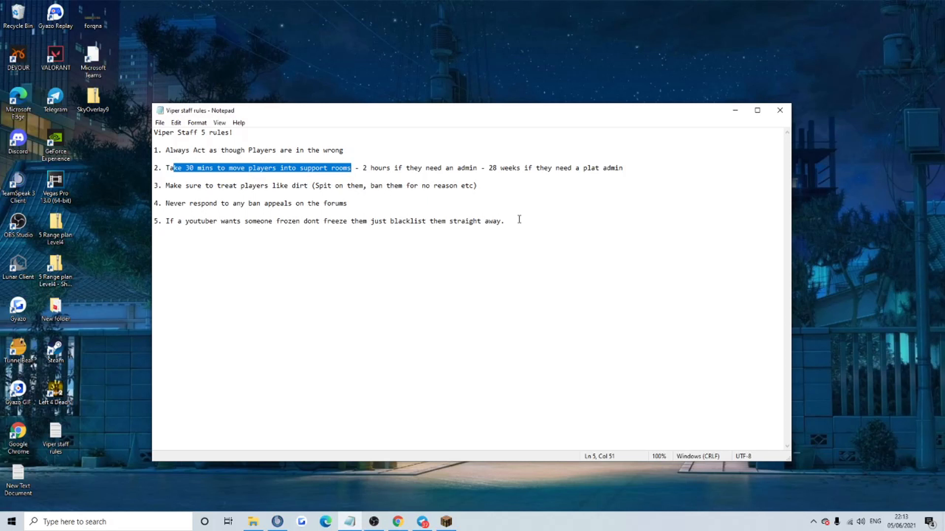
{"action": "left_click", "coordinate": [477, 186]}
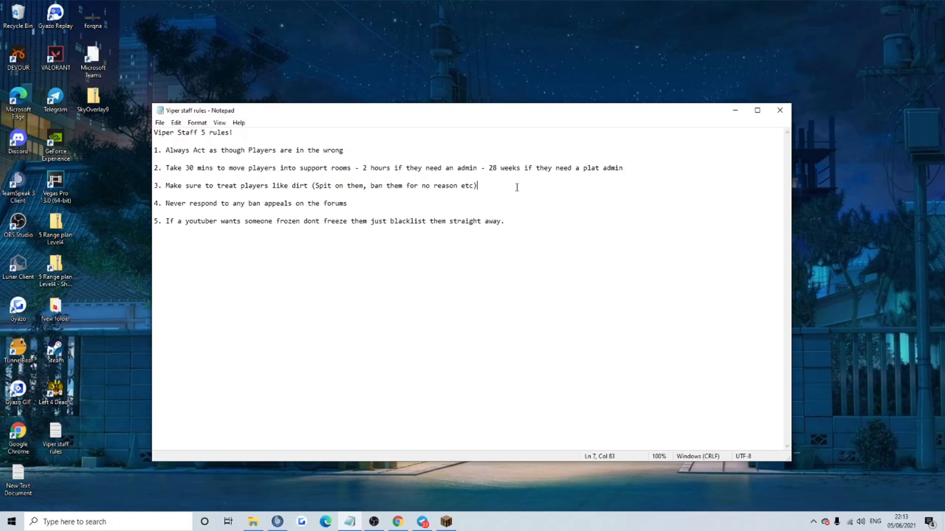
{"action": "mouse_move", "coordinate": [358, 160]}
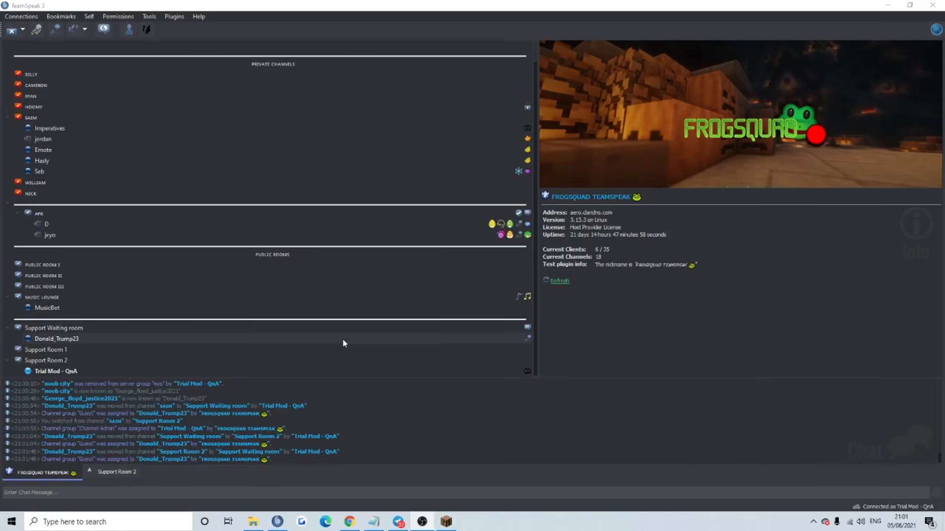
{"action": "mouse_move", "coordinate": [131, 345]}
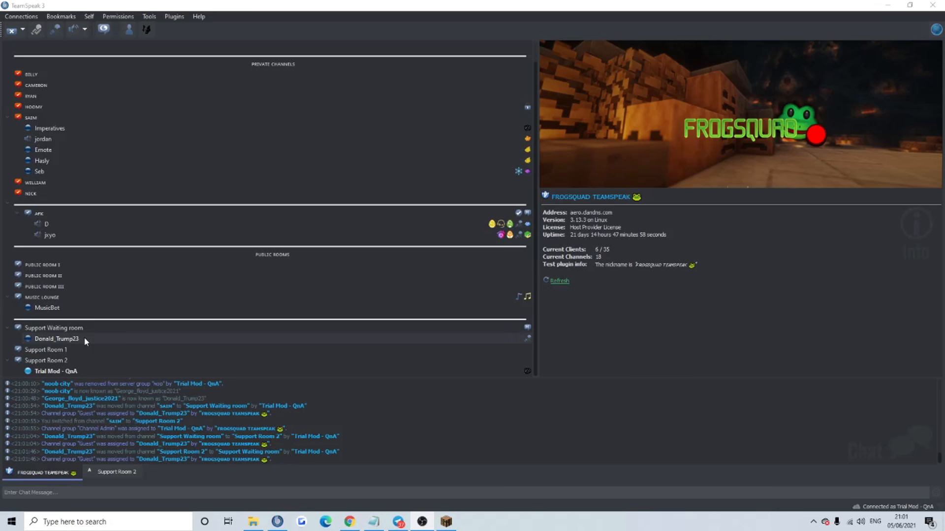
- Move Donald_Trump23 from the Support Waiting room into Support Room 2
{"action": "left_click", "coordinate": [57, 339]}
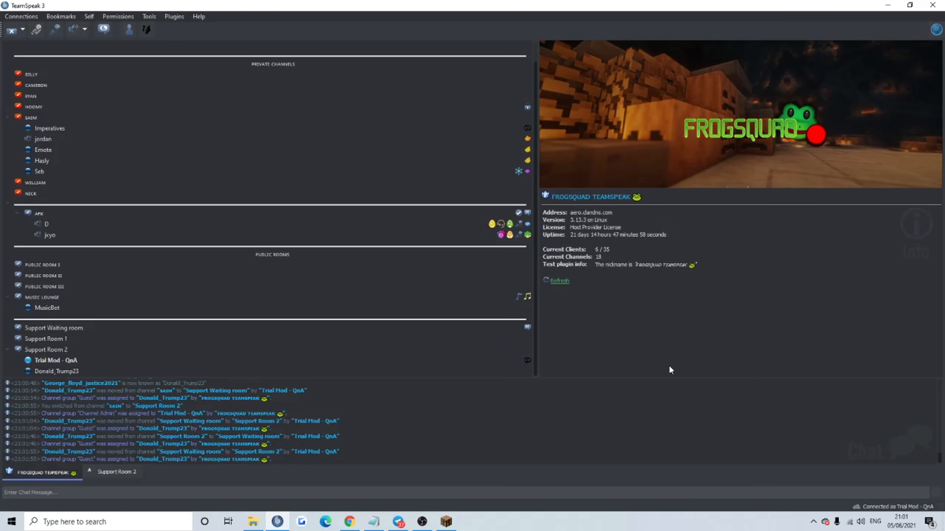
{"action": "mouse_move", "coordinate": [627, 371]}
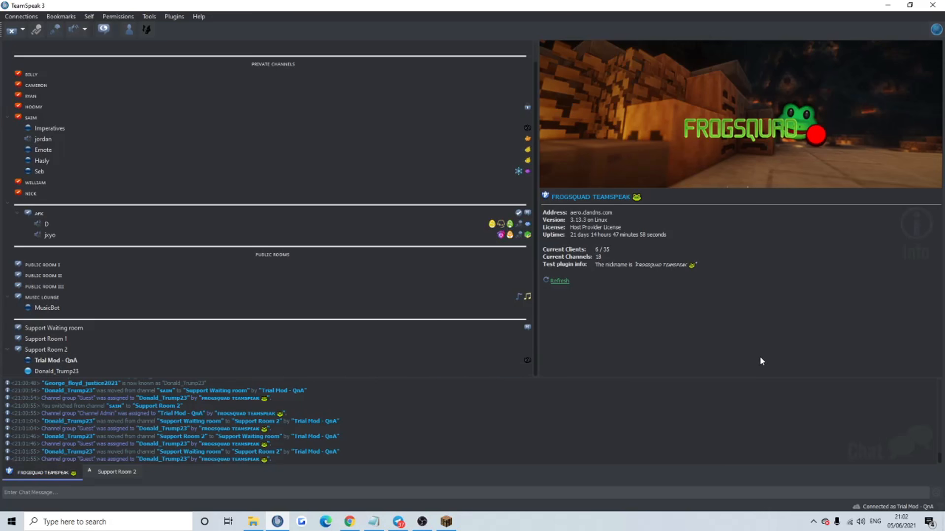
{"action": "mouse_move", "coordinate": [299, 374]}
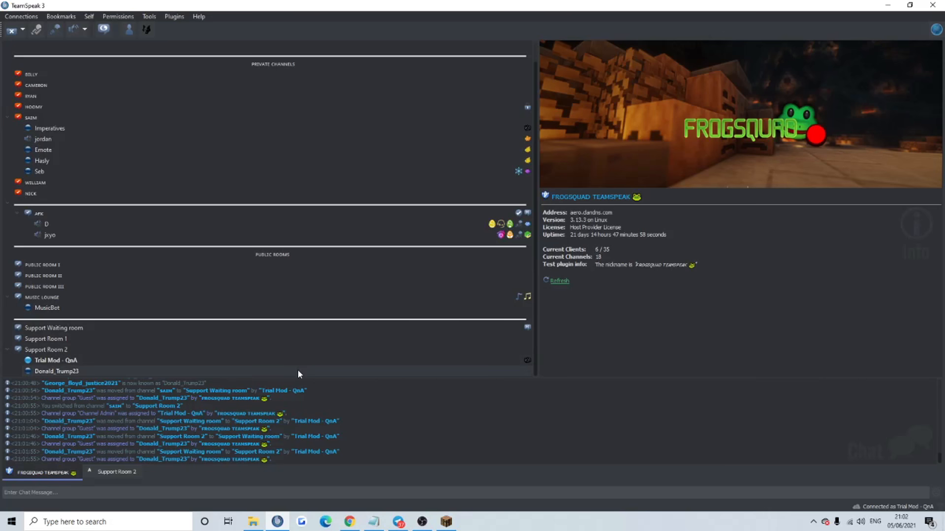
{"action": "mouse_move", "coordinate": [57, 371]}
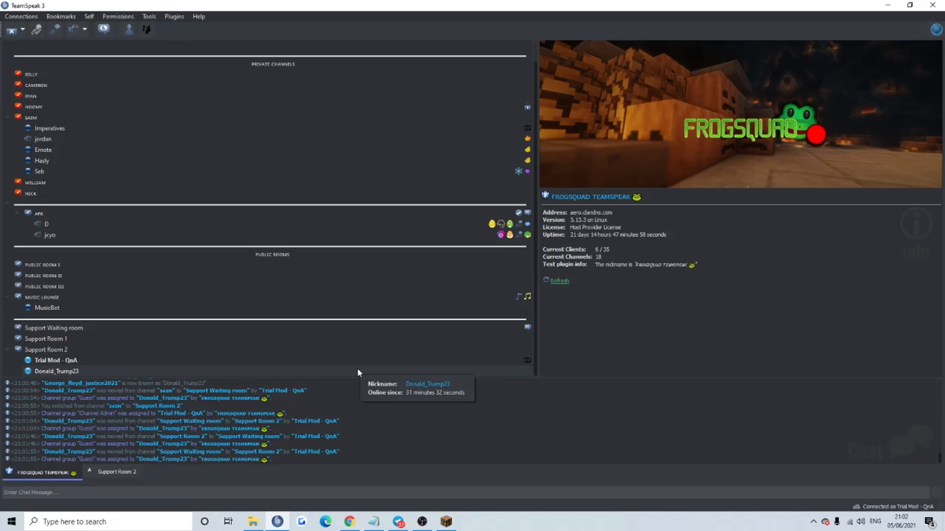
{"action": "mouse_move", "coordinate": [576, 391]}
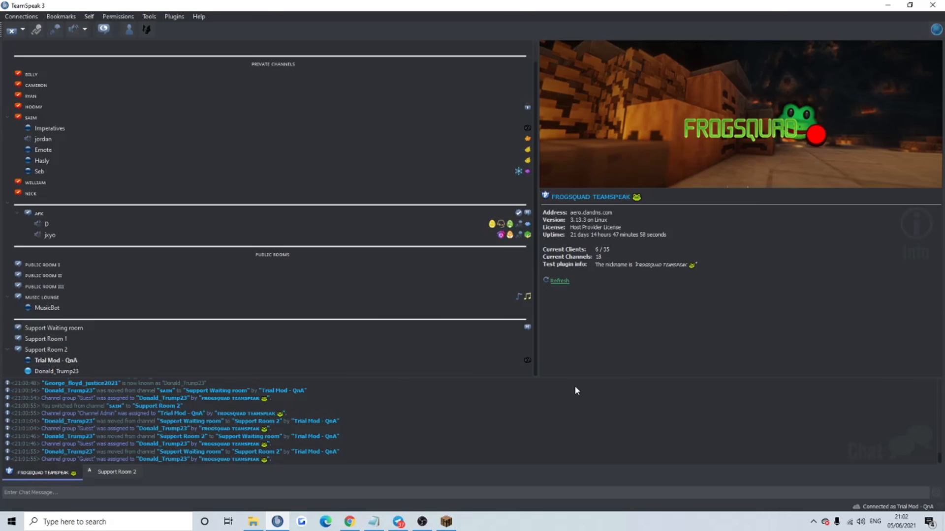
{"action": "mouse_move", "coordinate": [570, 389]}
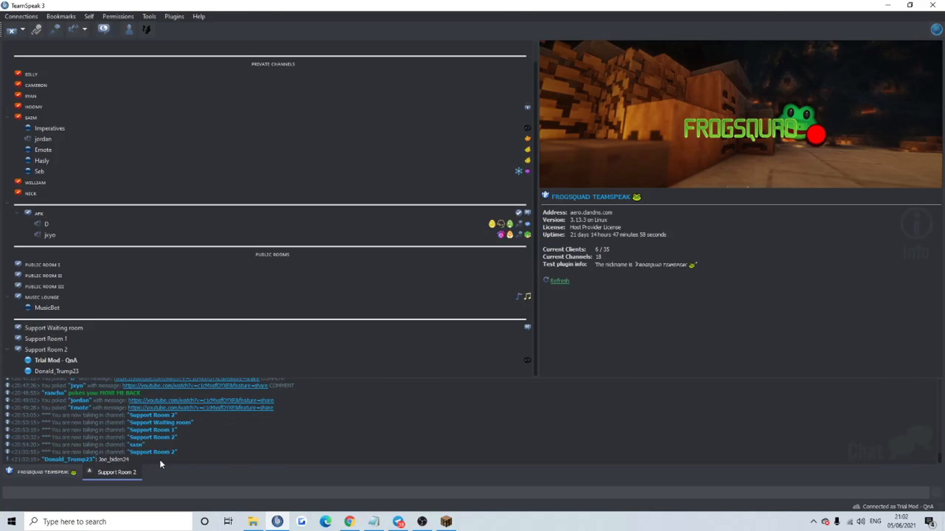
{"action": "mouse_move", "coordinate": [140, 471]}
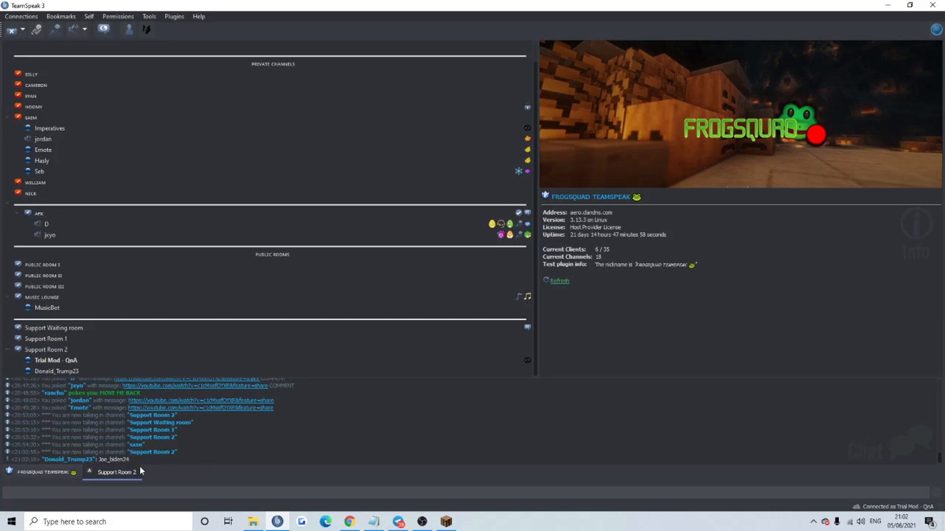
{"action": "mouse_move", "coordinate": [145, 470]}
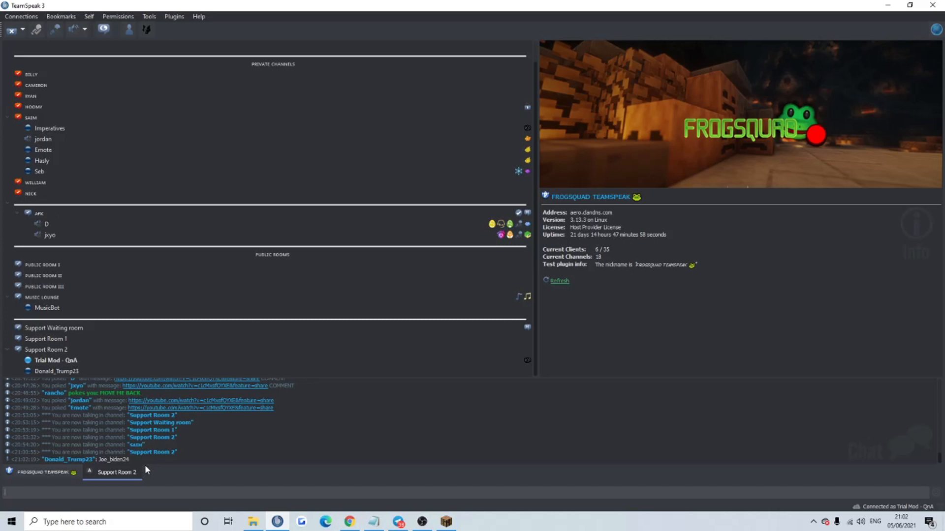
{"action": "mouse_move", "coordinate": [157, 466]}
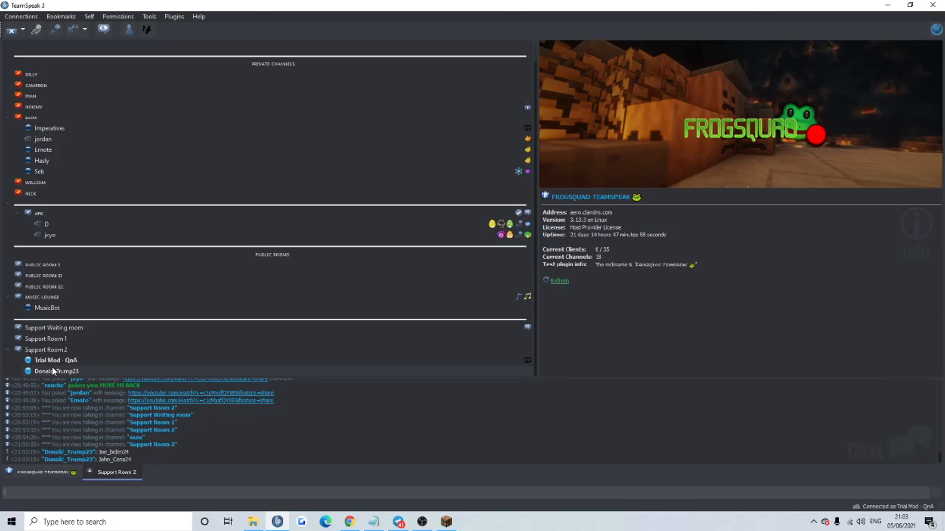
{"action": "mouse_move", "coordinate": [57, 371]}
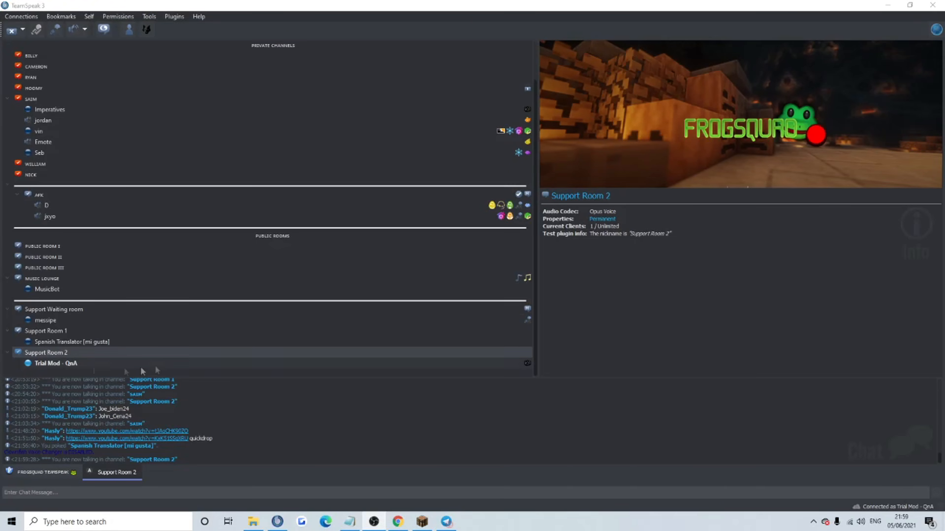
- Move messipe into Support Room 2 and view that room's info panel
{"action": "left_click", "coordinate": [45, 320]}
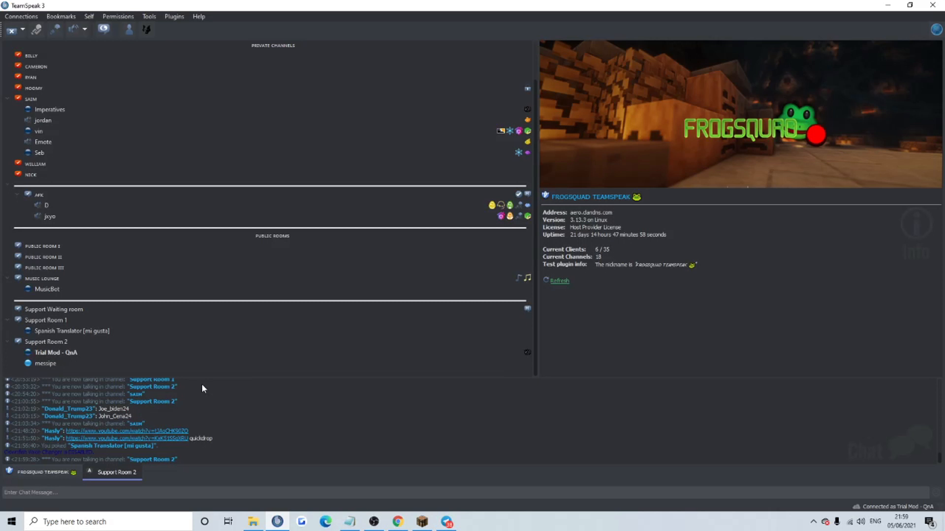
{"action": "left_click", "coordinate": [56, 352]}
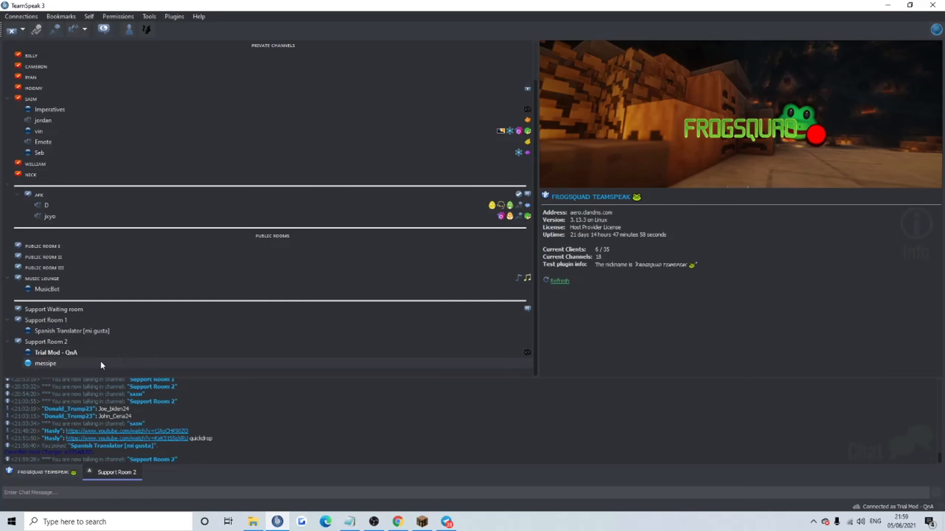
{"action": "left_click", "coordinate": [56, 352]}
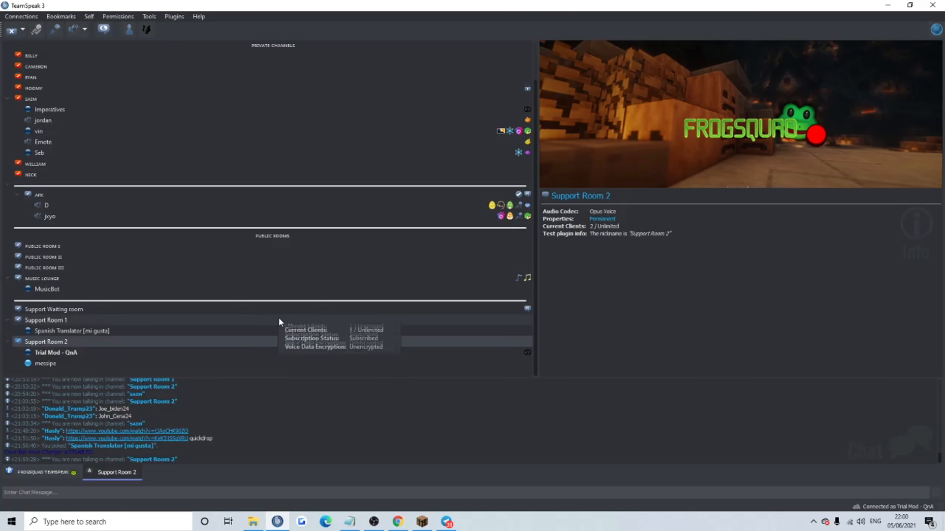
{"action": "mouse_move", "coordinate": [277, 370]}
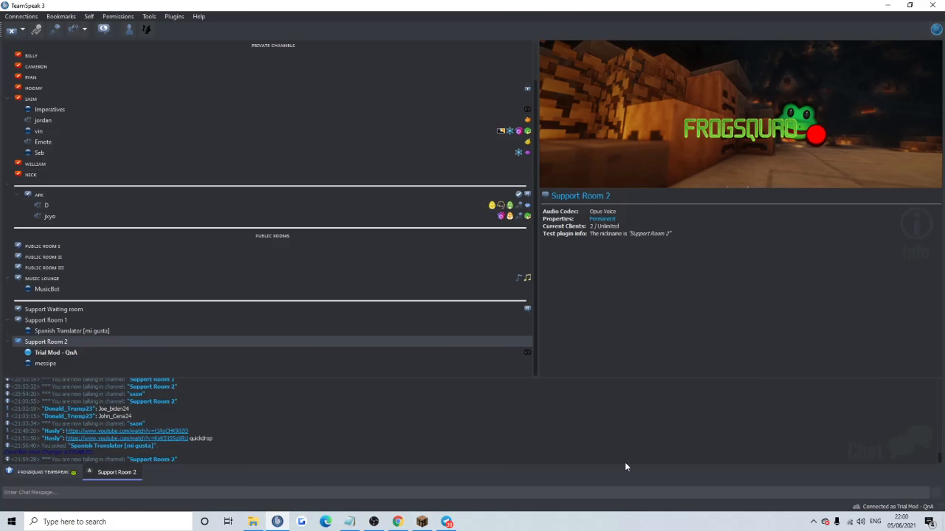
{"action": "left_click", "coordinate": [56, 352]}
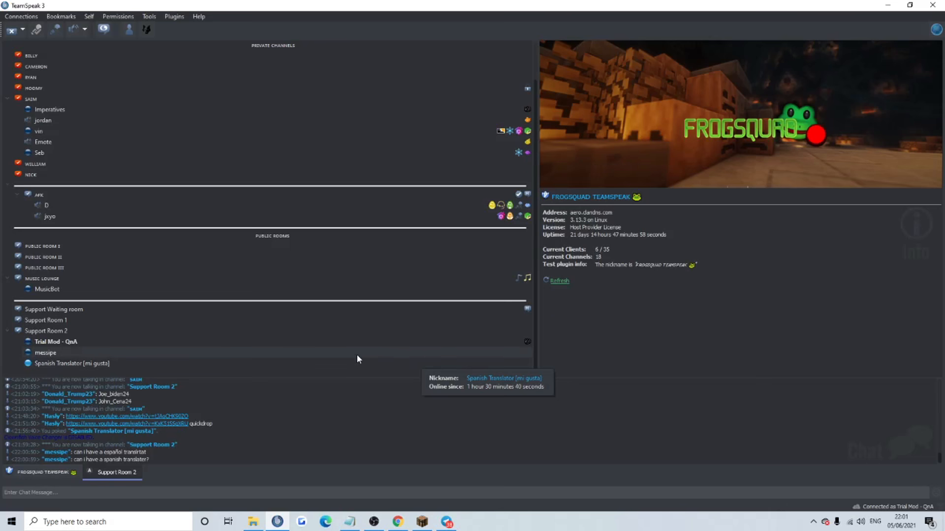
{"action": "mouse_move", "coordinate": [336, 367]}
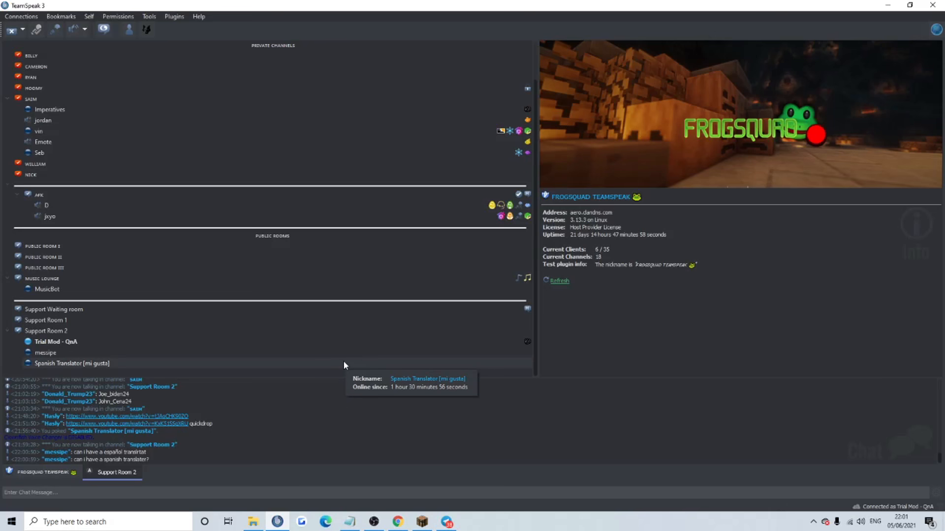
{"action": "mouse_move", "coordinate": [522, 403]}
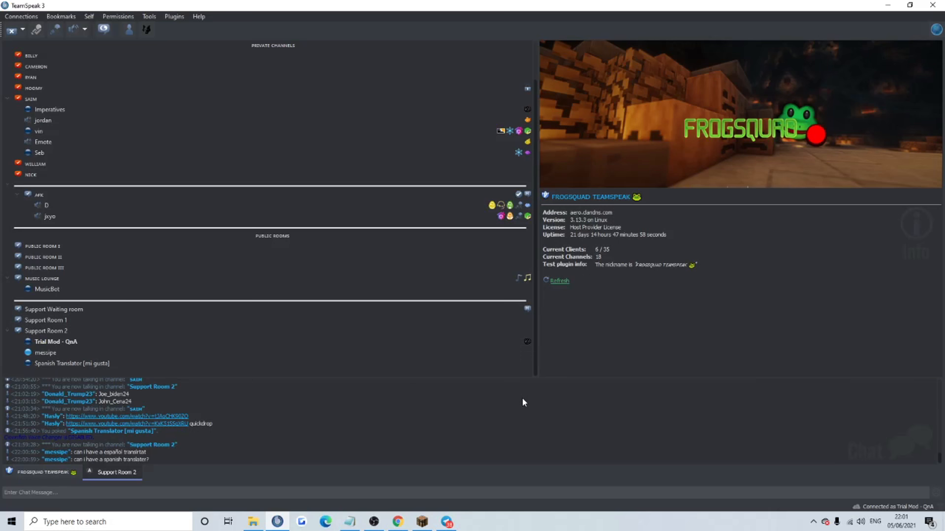
{"action": "mouse_move", "coordinate": [536, 405]}
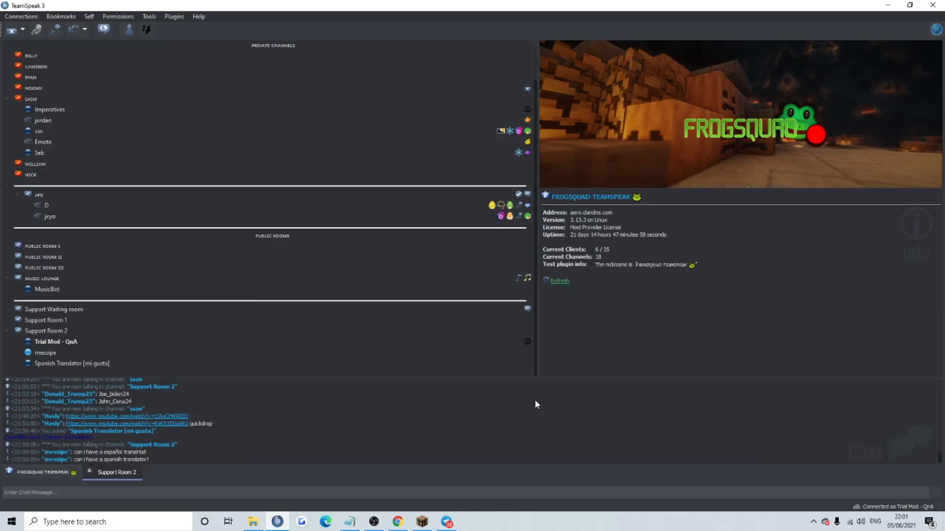
- View Spanish Translator [mi gusta]'s details and start moving them into Support Room 2
{"action": "left_click", "coordinate": [71, 363]}
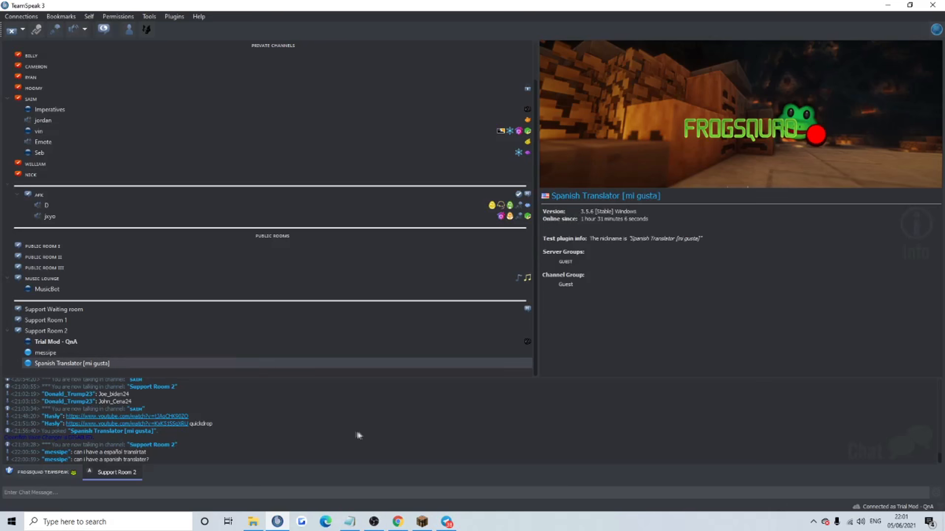
{"action": "mouse_move", "coordinate": [670, 359]}
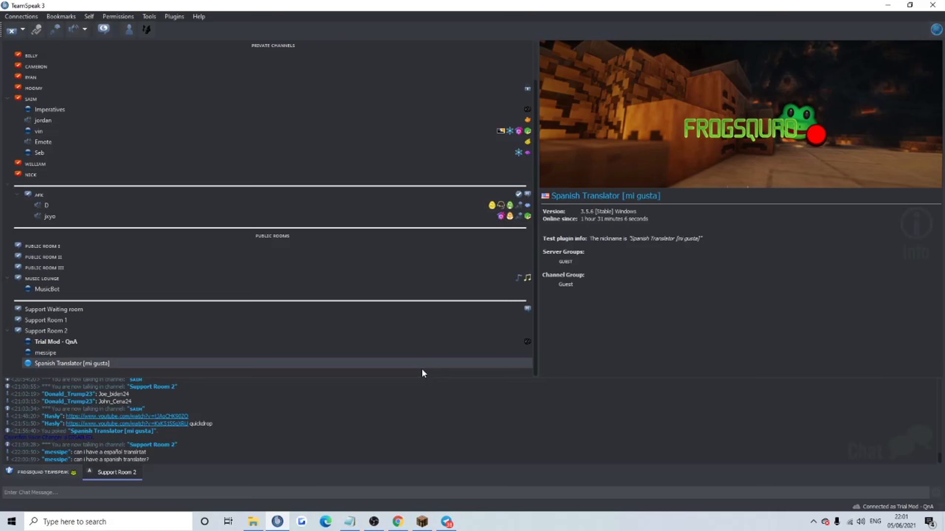
{"action": "mouse_move", "coordinate": [295, 364]}
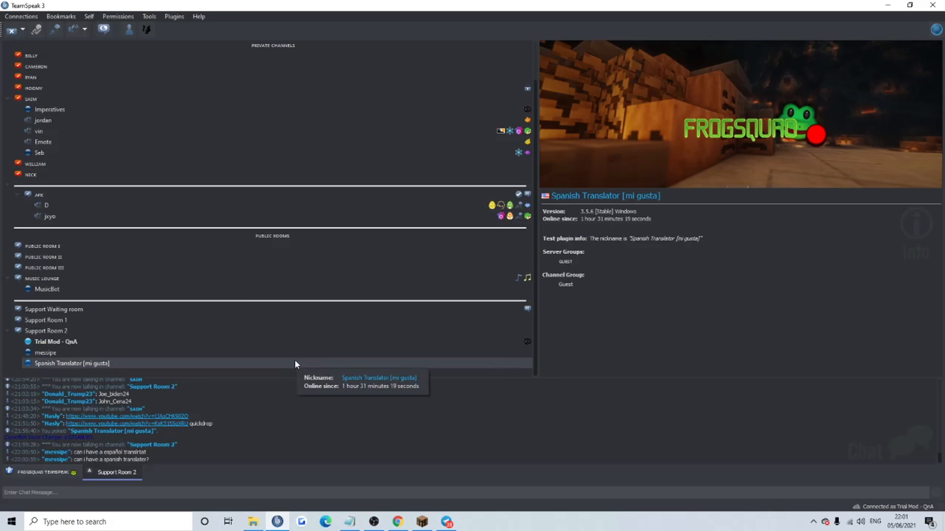
{"action": "right_click", "coordinate": [46, 353]}
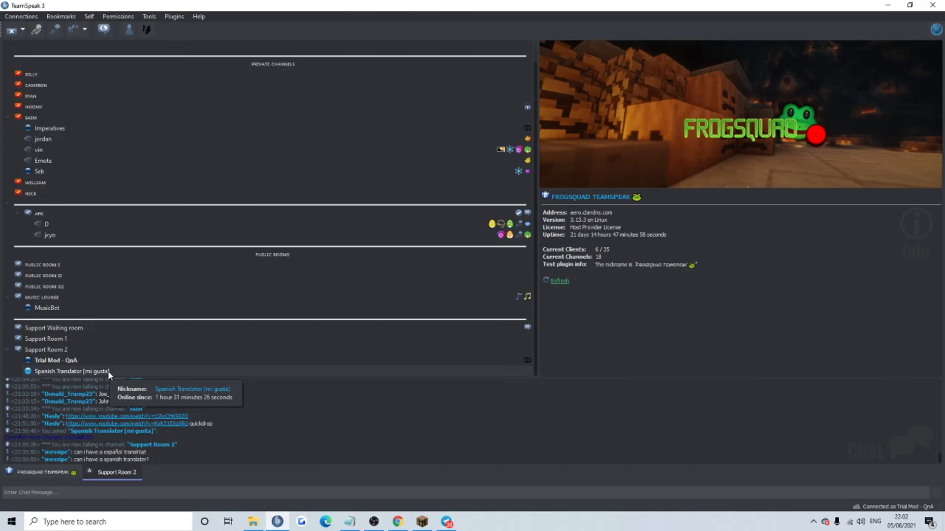
{"action": "left_click", "coordinate": [72, 371]}
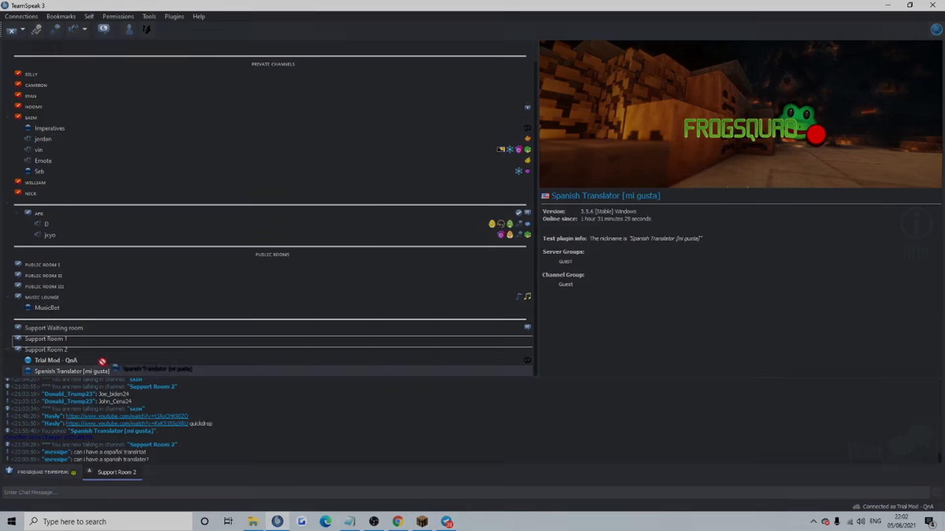